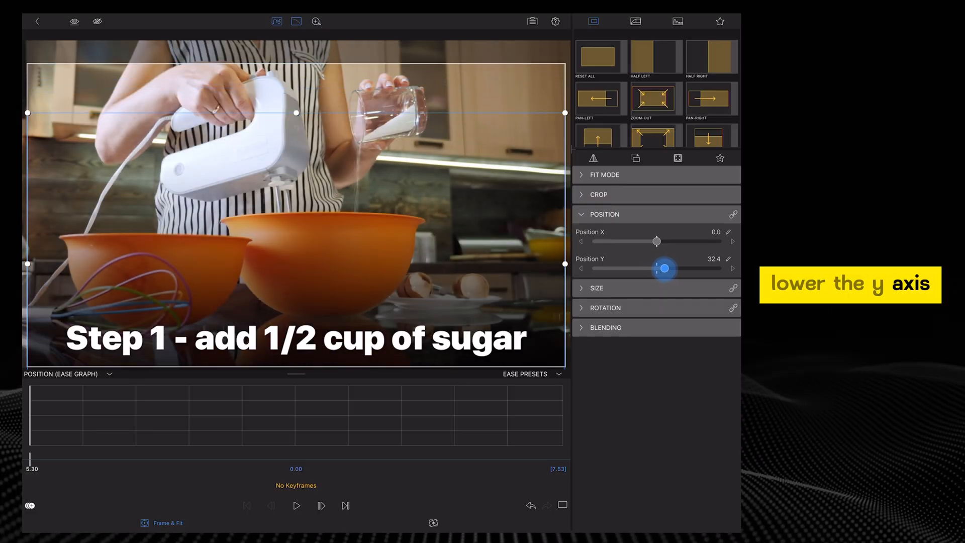
Step: Lower the 'Step 1 - add 1/2 cup of sugar' title via its Position Y slider
{"action": "left_click_drag", "start_coordinate": [665, 267], "coordinate": [672, 267]}
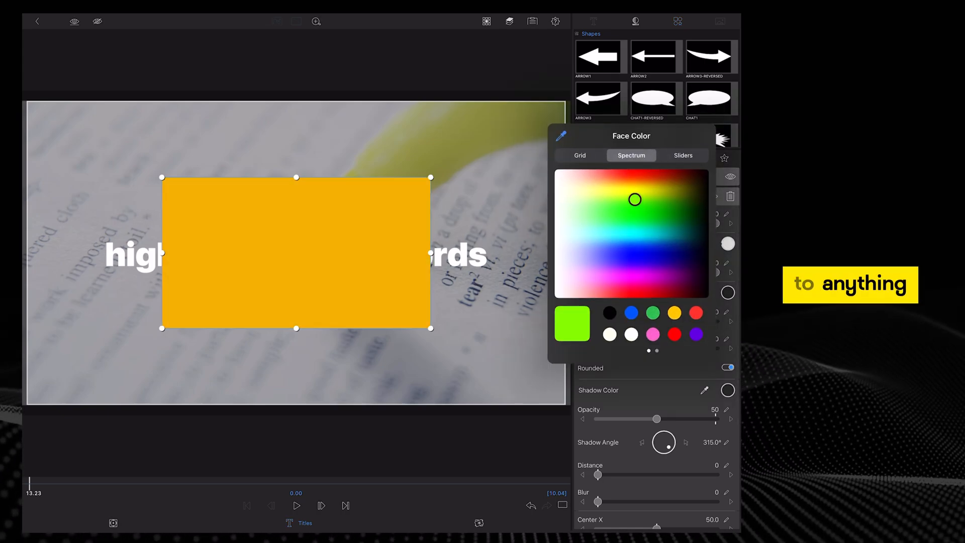
Step: Choose the Face Color fill for the rectangle shape over the keyword
{"action": "left_click", "coordinate": [696, 313]}
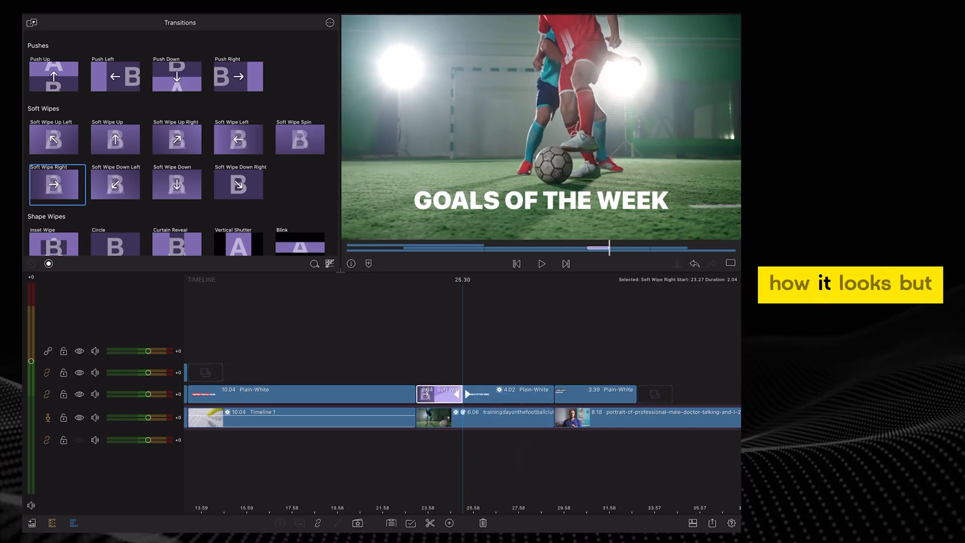
Step: Play the Soft Wipe Right reveal, then bring the GOALS OF THE WEEK title into the editor
{"action": "left_click", "coordinate": [541, 263]}
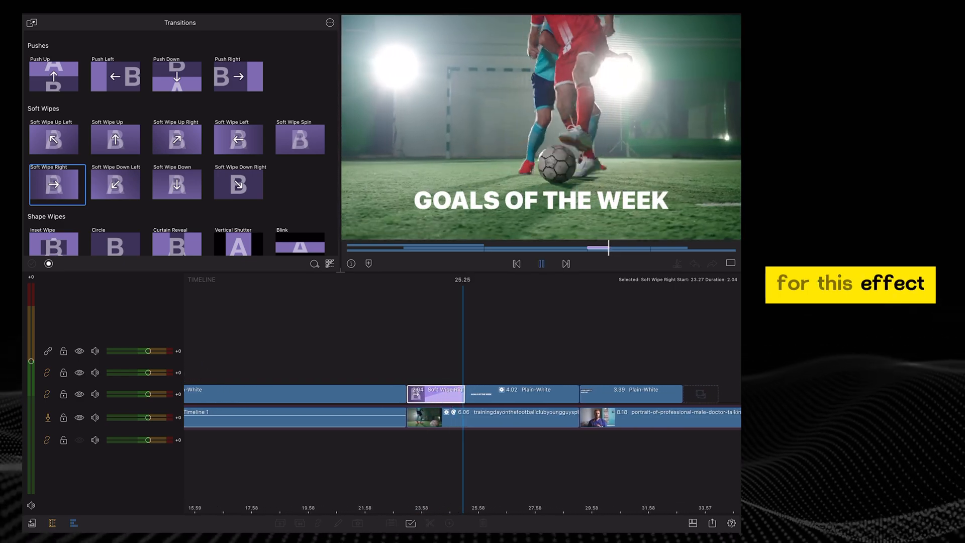
{"action": "left_click", "coordinate": [541, 263]}
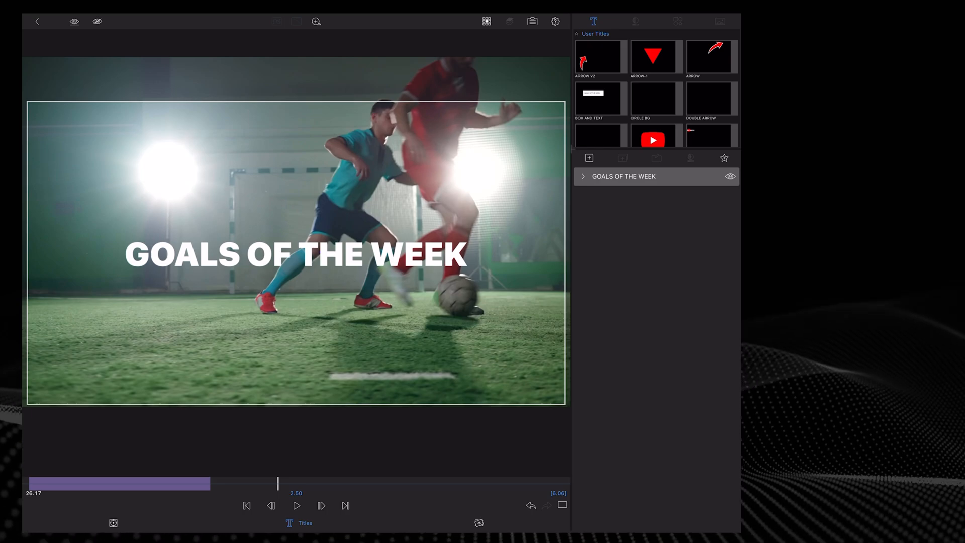
Step: Apply the Bloom stylize preset to the GOALS OF THE WEEK title
{"action": "left_click", "coordinate": [633, 21]}
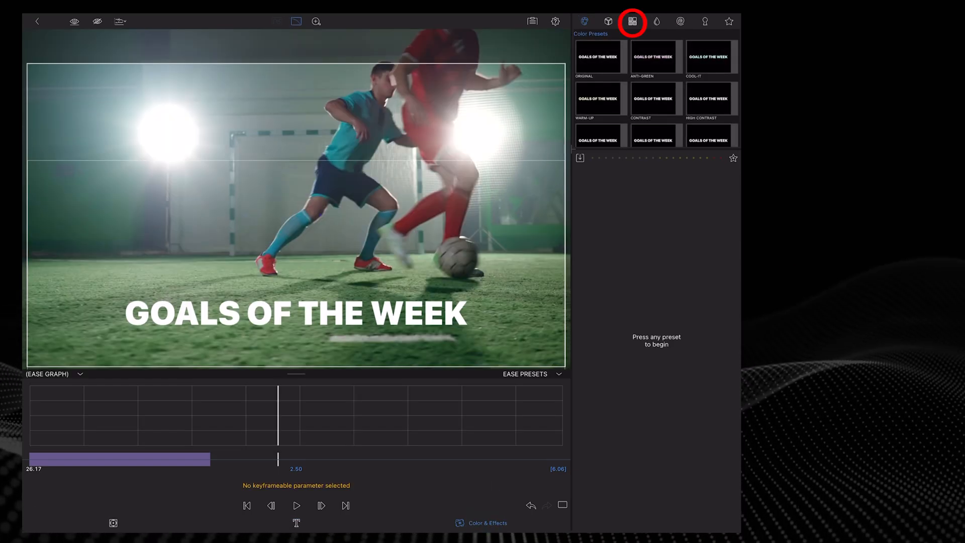
{"action": "left_click", "coordinate": [632, 21]}
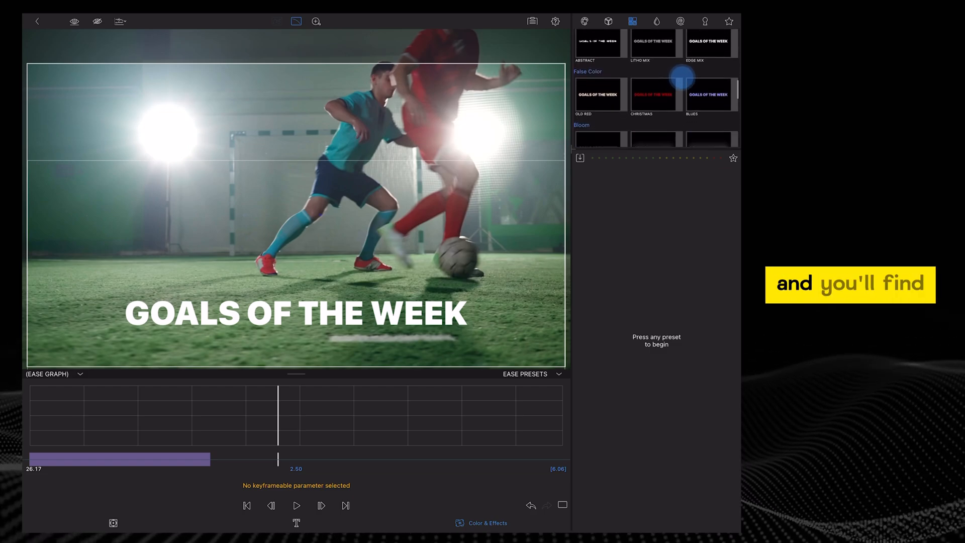
{"action": "left_click", "coordinate": [598, 78]}
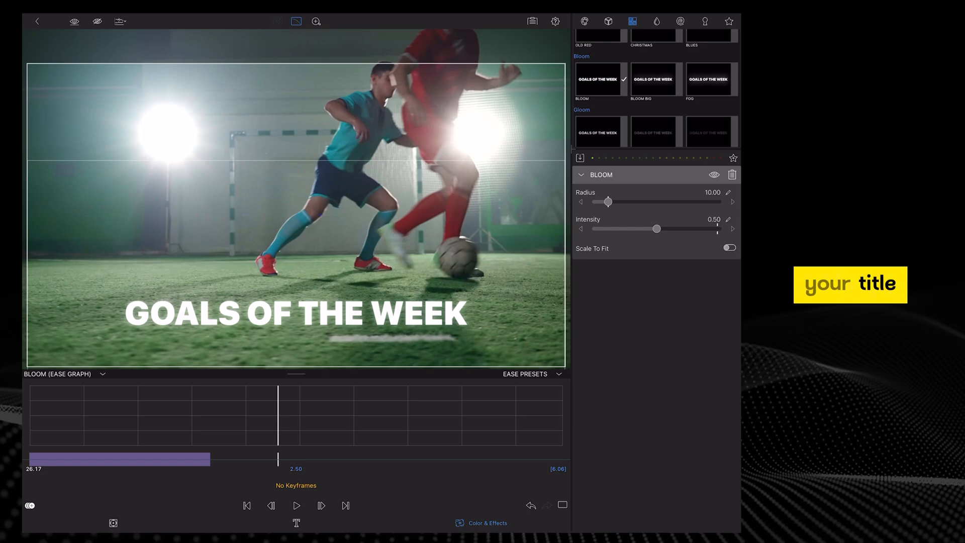
Step: Set the Bloom radius to about 30 and raise its intensity to about 0.7
{"action": "left_click_drag", "start_coordinate": [608, 201], "coordinate": [634, 201]}
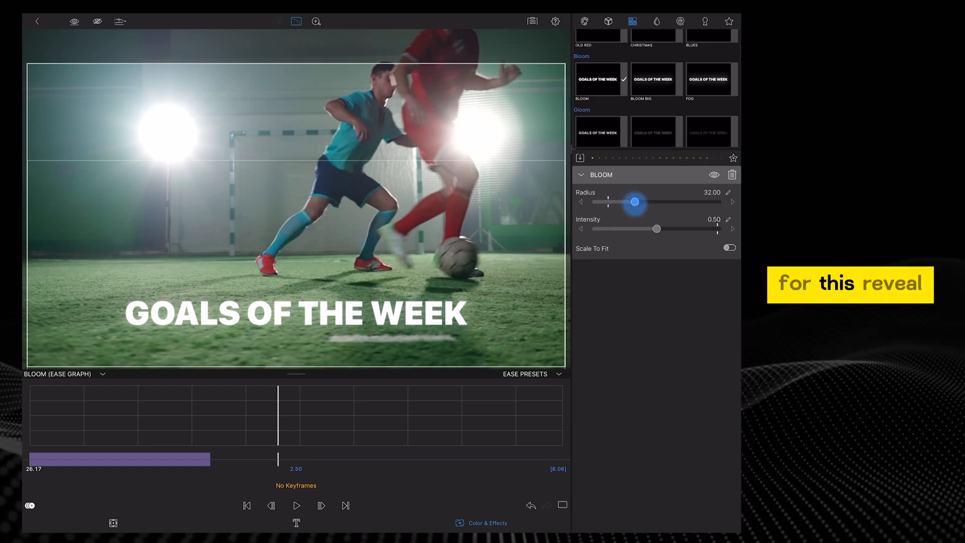
{"action": "left_click_drag", "start_coordinate": [636, 202], "coordinate": [635, 203]}
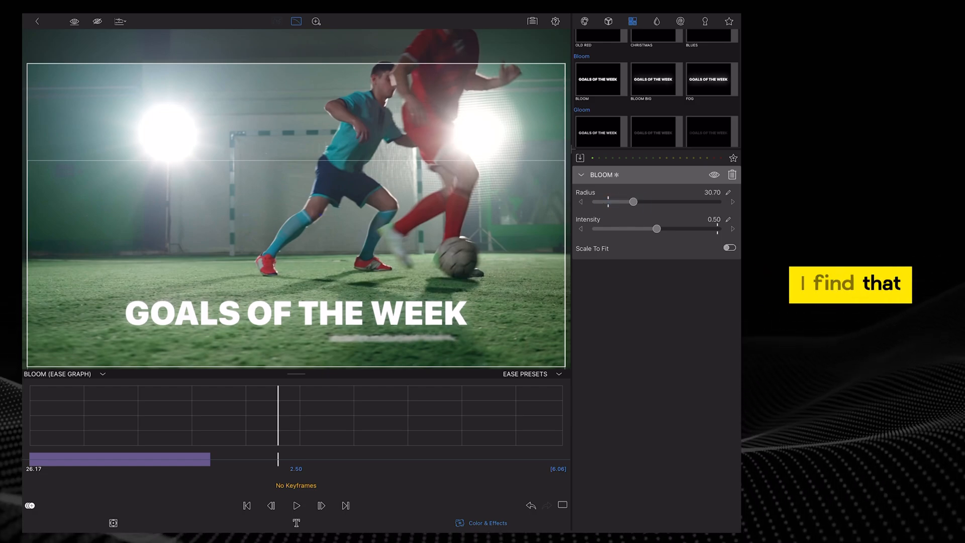
{"action": "left_click_drag", "start_coordinate": [655, 228], "coordinate": [670, 229]}
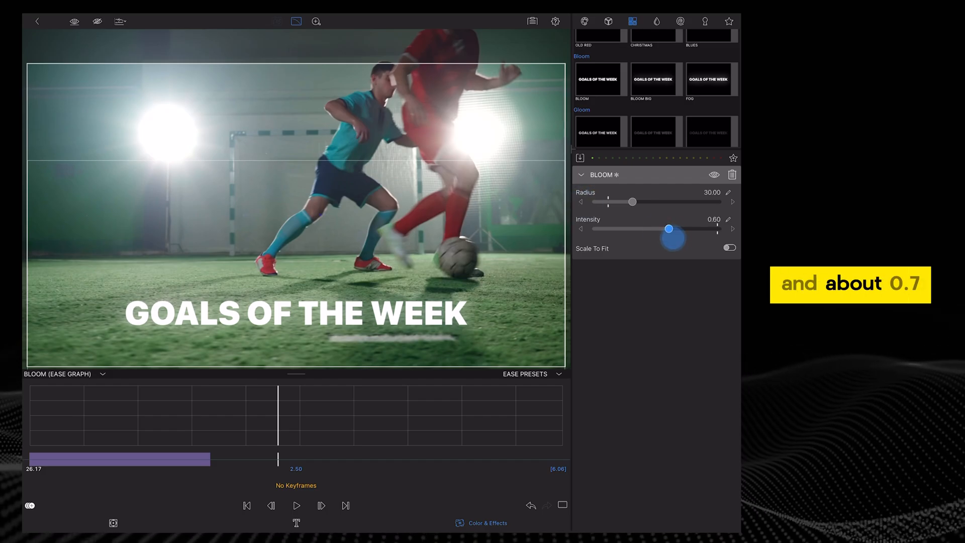
{"action": "left_click_drag", "start_coordinate": [670, 228], "coordinate": [681, 228]}
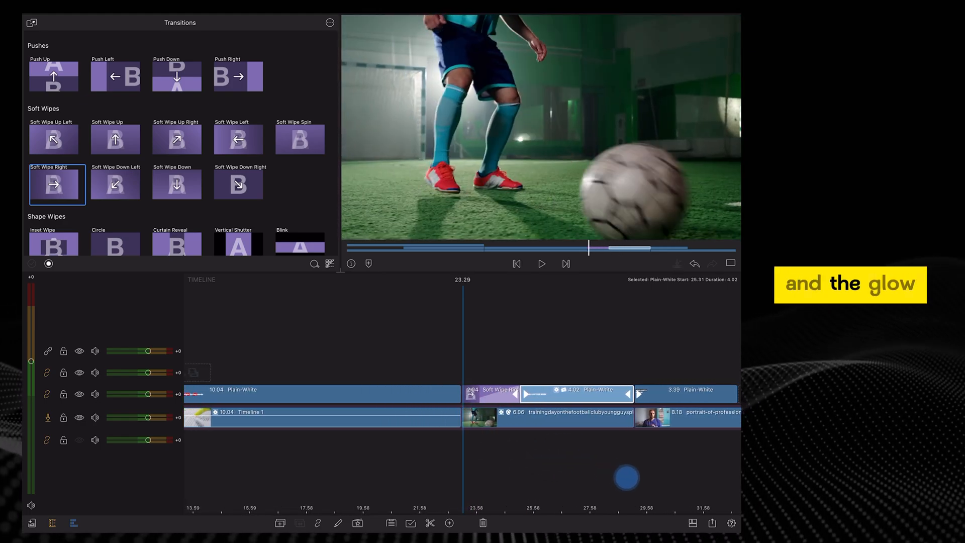
Step: Bring the DOCTOR lower-third title into the editor on its Frame & Fit settings
{"action": "left_click", "coordinate": [541, 264]}
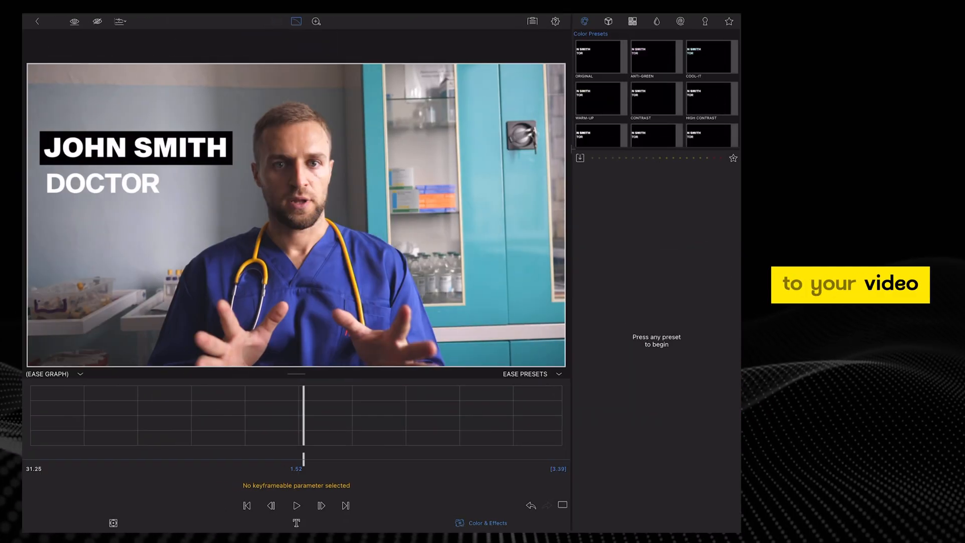
{"action": "left_click", "coordinate": [113, 523]}
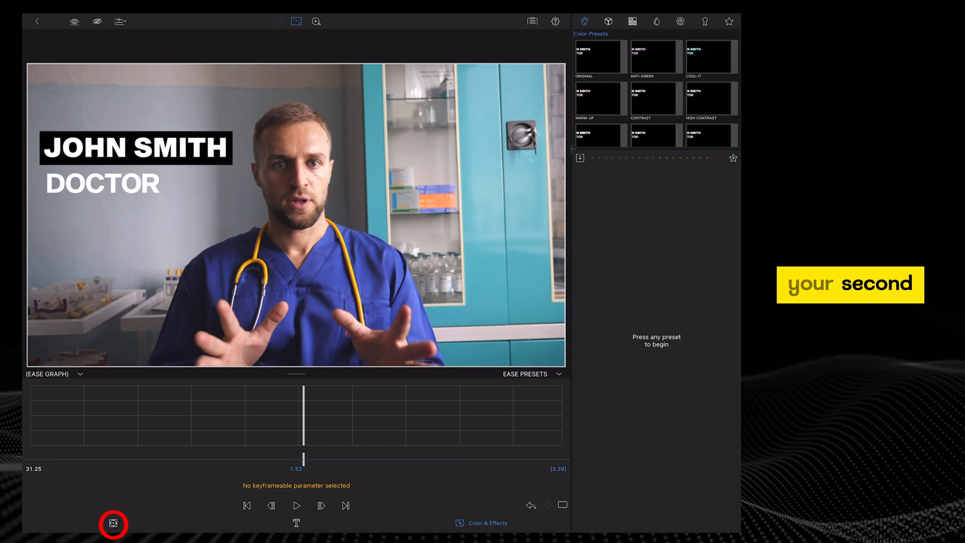
{"action": "left_click", "coordinate": [113, 524]}
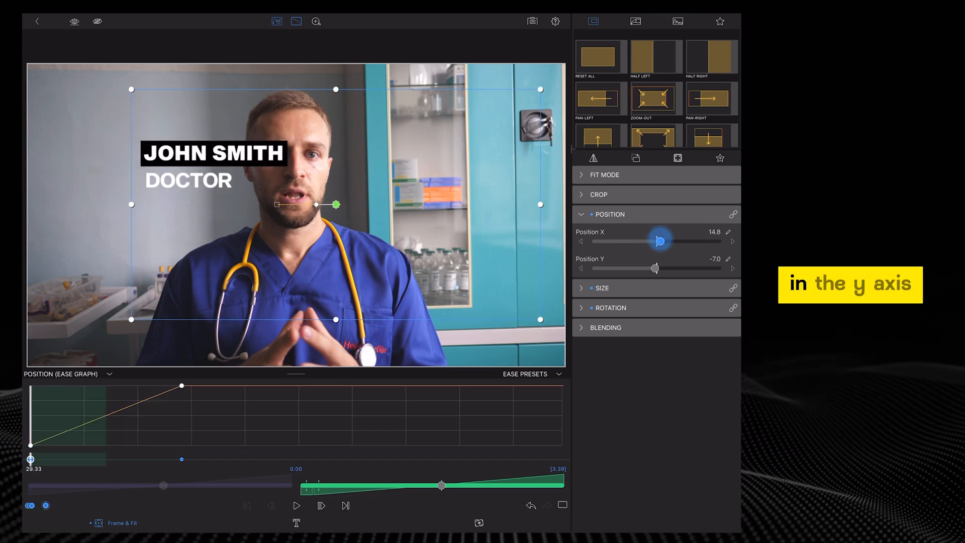
Step: Set Position X to about -87 at the first keyframe so the title starts off-screen left, and preview it
{"action": "left_click_drag", "start_coordinate": [661, 240], "coordinate": [635, 240]}
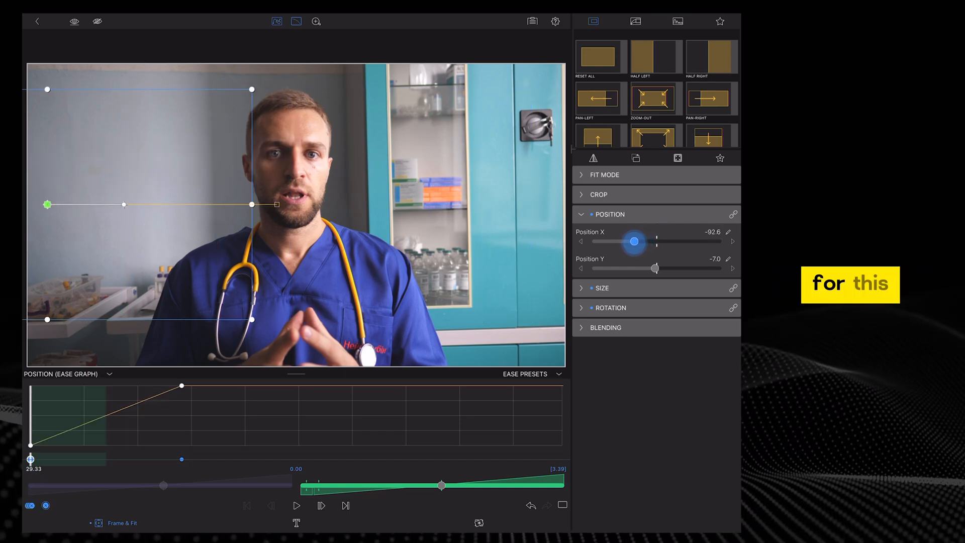
{"action": "left_click_drag", "start_coordinate": [634, 241], "coordinate": [643, 241]}
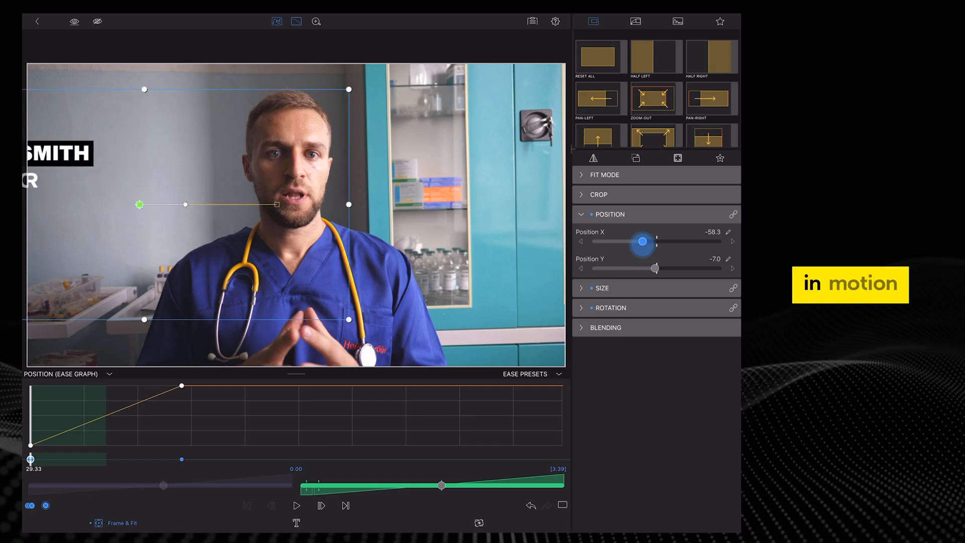
{"action": "left_click_drag", "start_coordinate": [642, 243], "coordinate": [635, 242]}
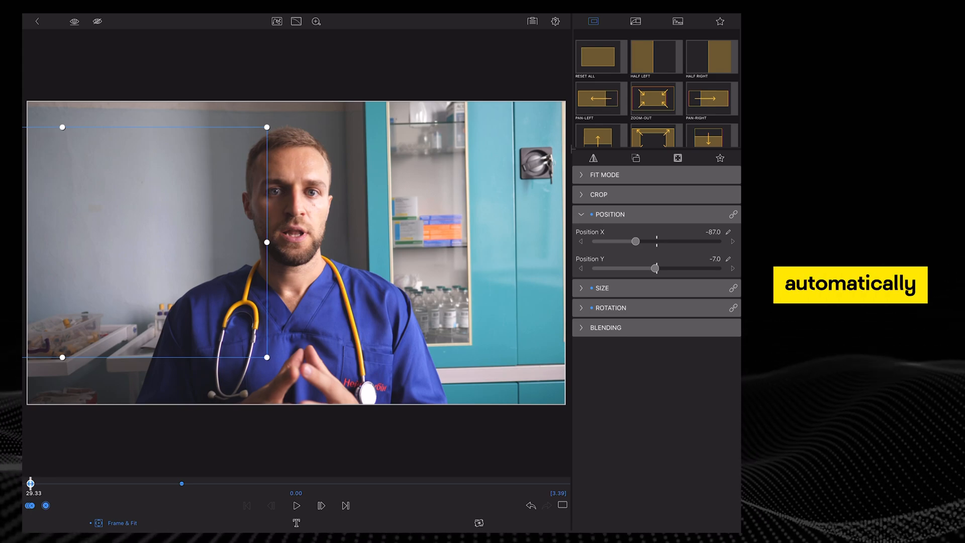
{"action": "left_click", "coordinate": [296, 21]}
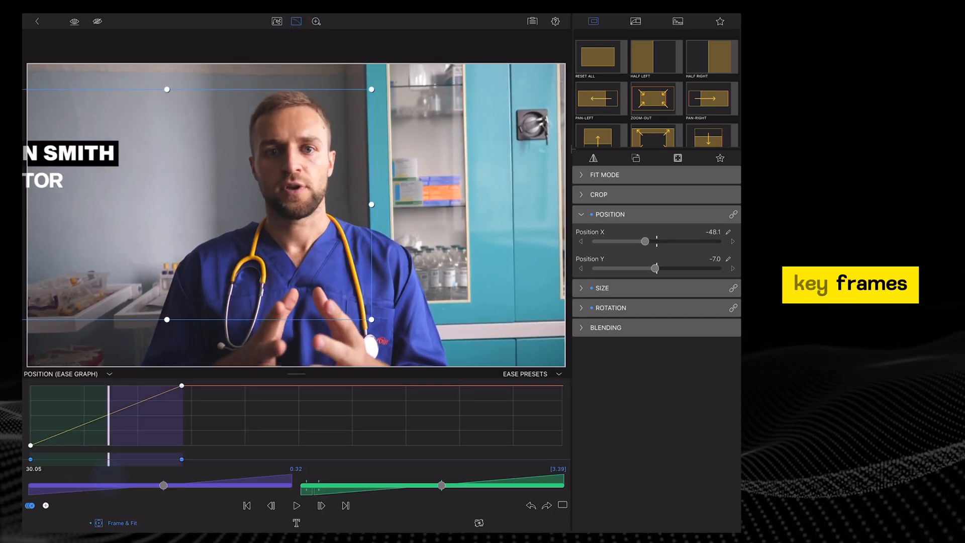
Step: Apply a smooth ease preset to the slide-in position animation
{"action": "left_click", "coordinate": [532, 374]}
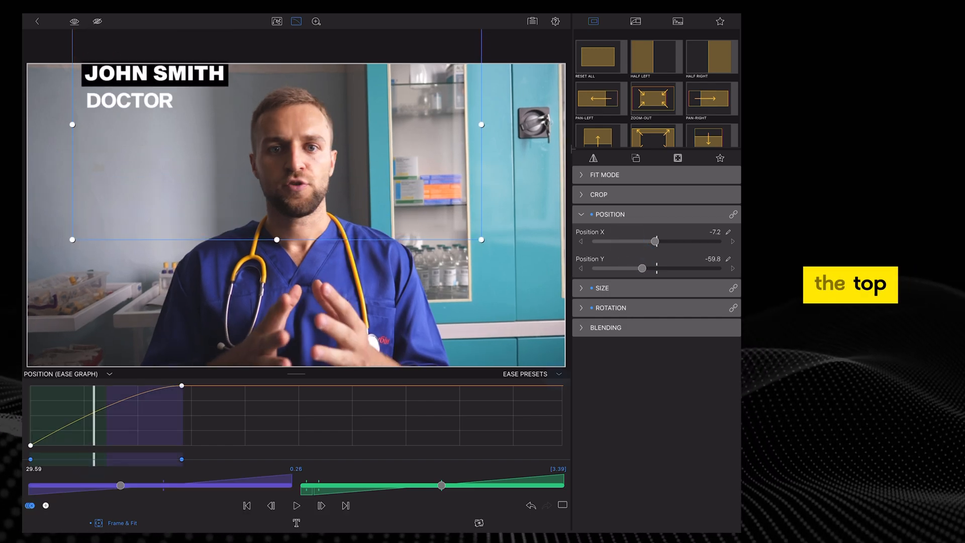
{"action": "left_click", "coordinate": [295, 506]}
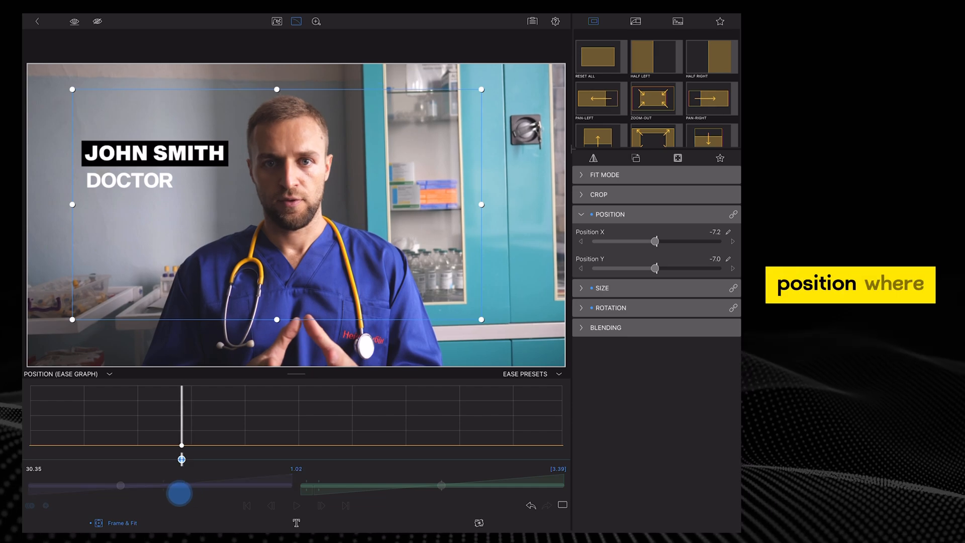
Step: Bend the end keyframe's motion path into a curve with its Bezier handle, then return to the timeline
{"action": "left_click", "coordinate": [603, 234]}
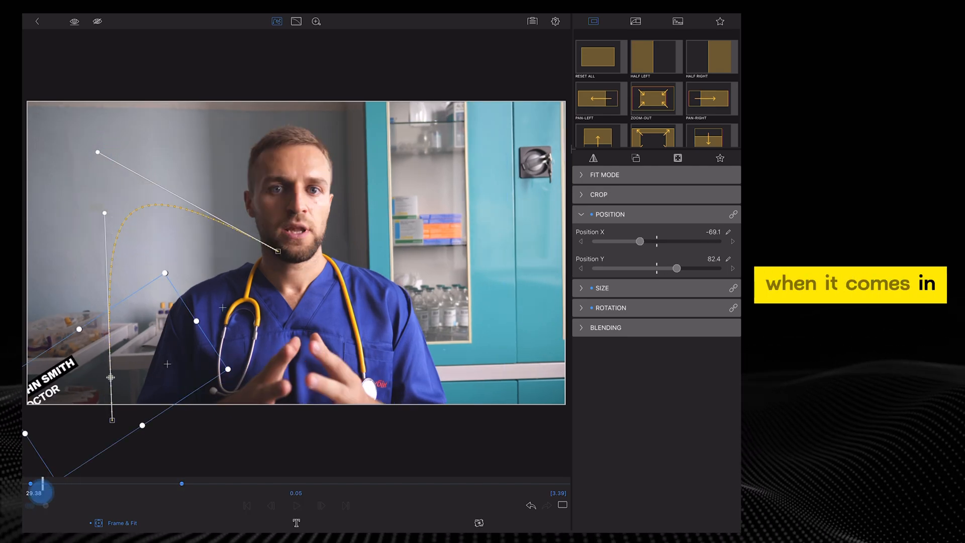
{"action": "left_click_drag", "start_coordinate": [44, 492], "coordinate": [163, 498]}
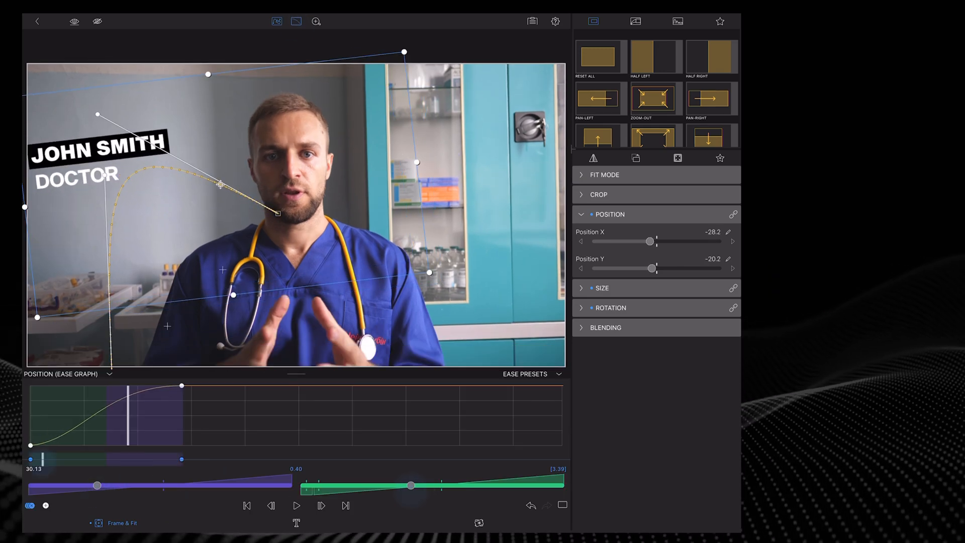
{"action": "left_click", "coordinate": [296, 506]}
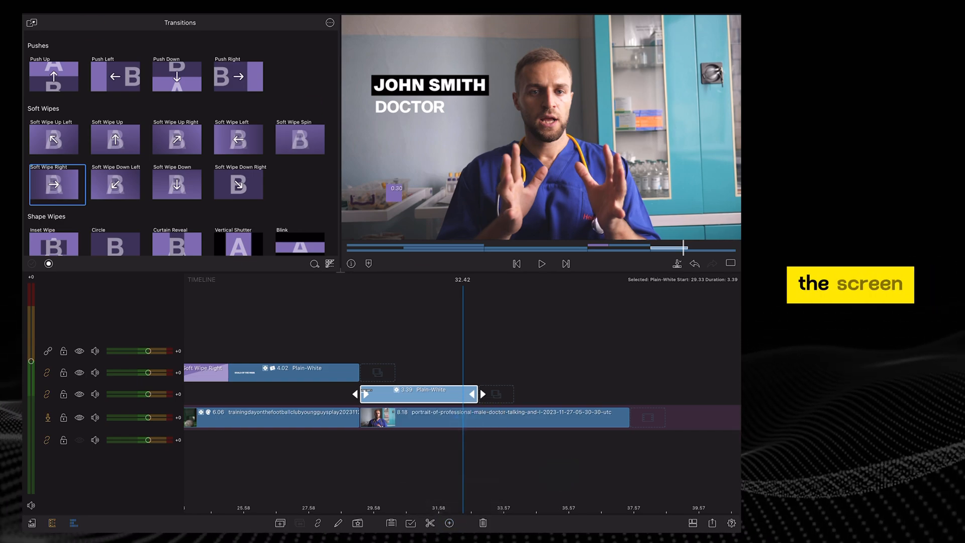
Step: Park on the 'highlight the key words' title and show the add-item choices
{"action": "left_click", "coordinate": [541, 263]}
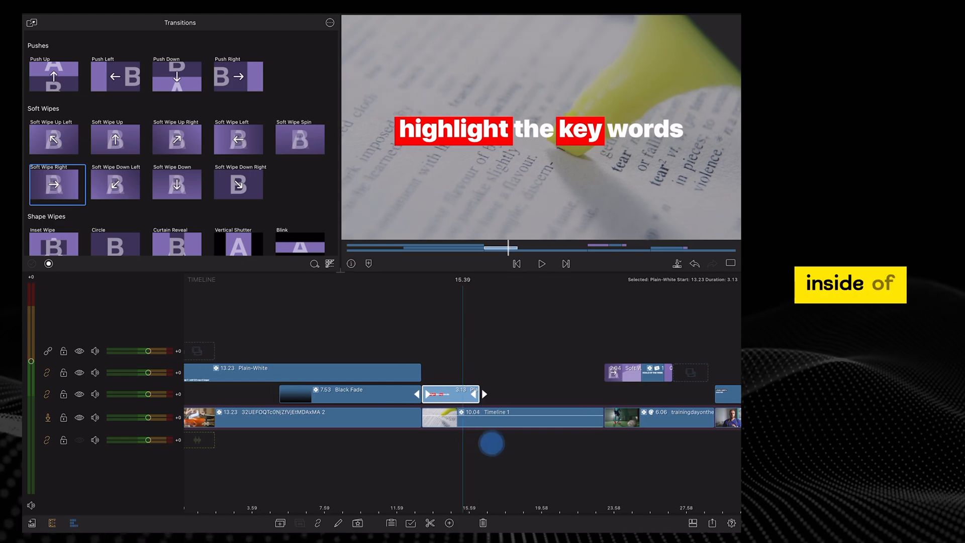
{"action": "left_click", "coordinate": [448, 523]}
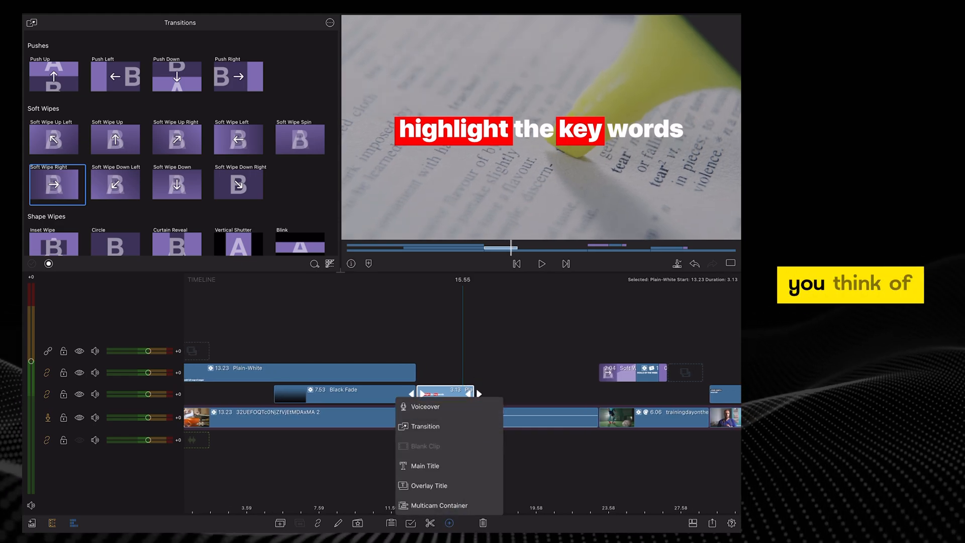